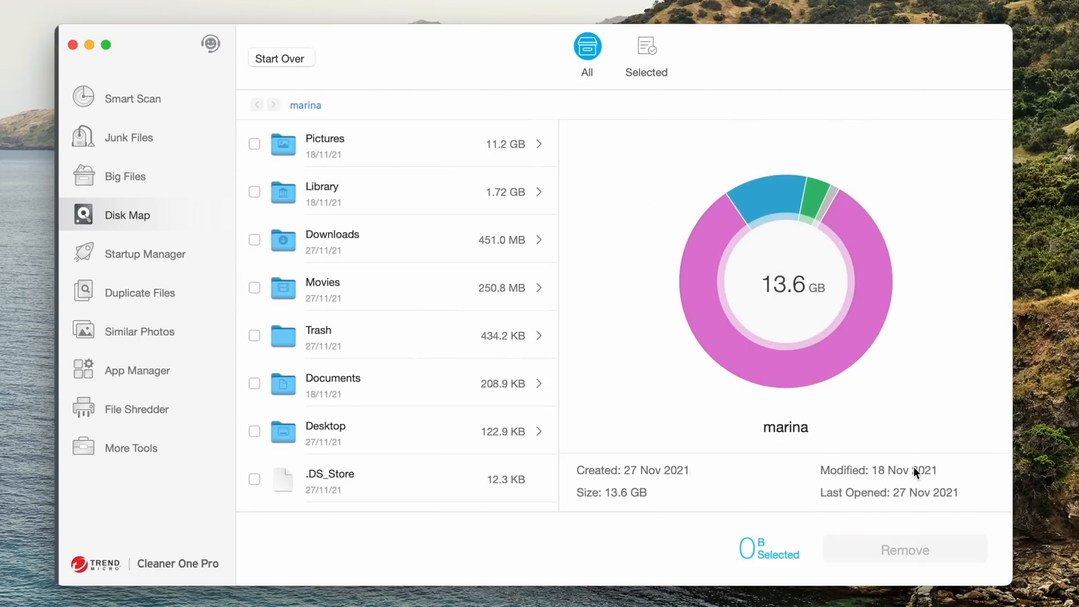
mouse_move(915, 475)
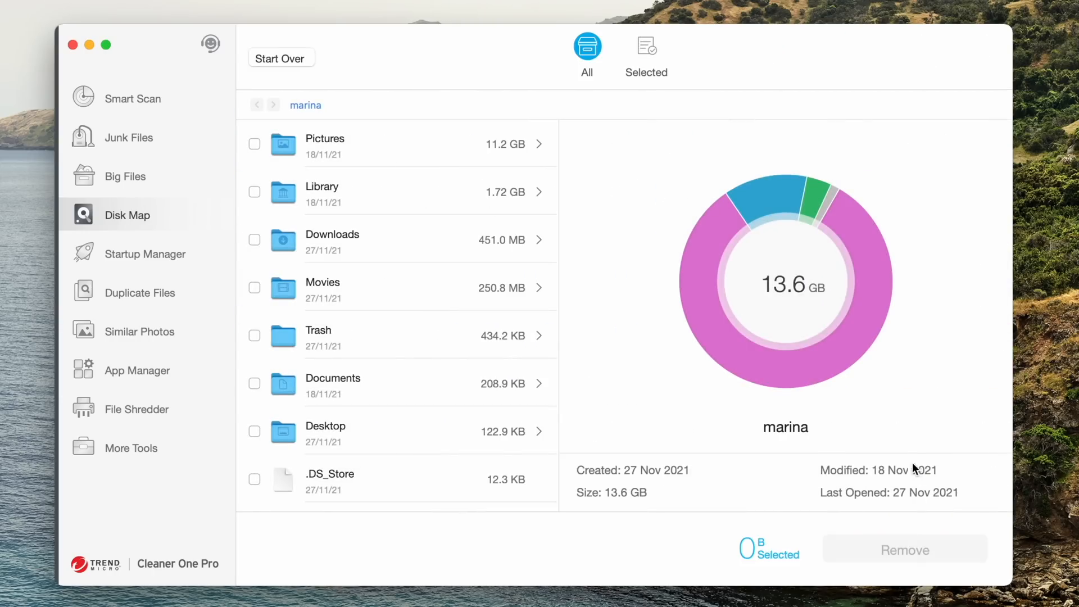
mouse_move(787, 227)
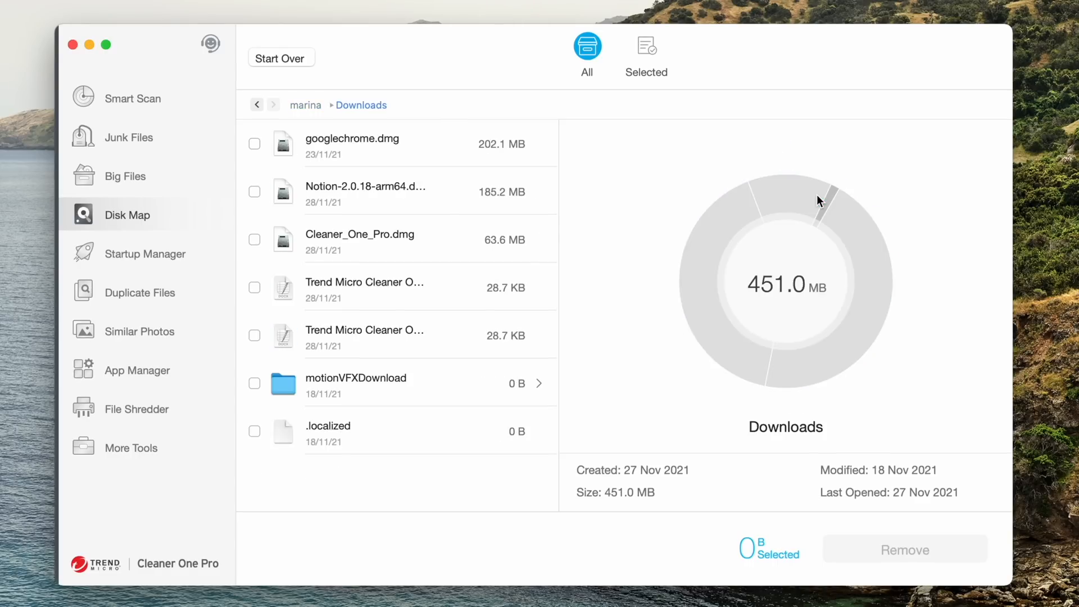
- Shred the Secret folder (520.9 MB) in File Shredder and dismiss the completion screen
left_click(137, 407)
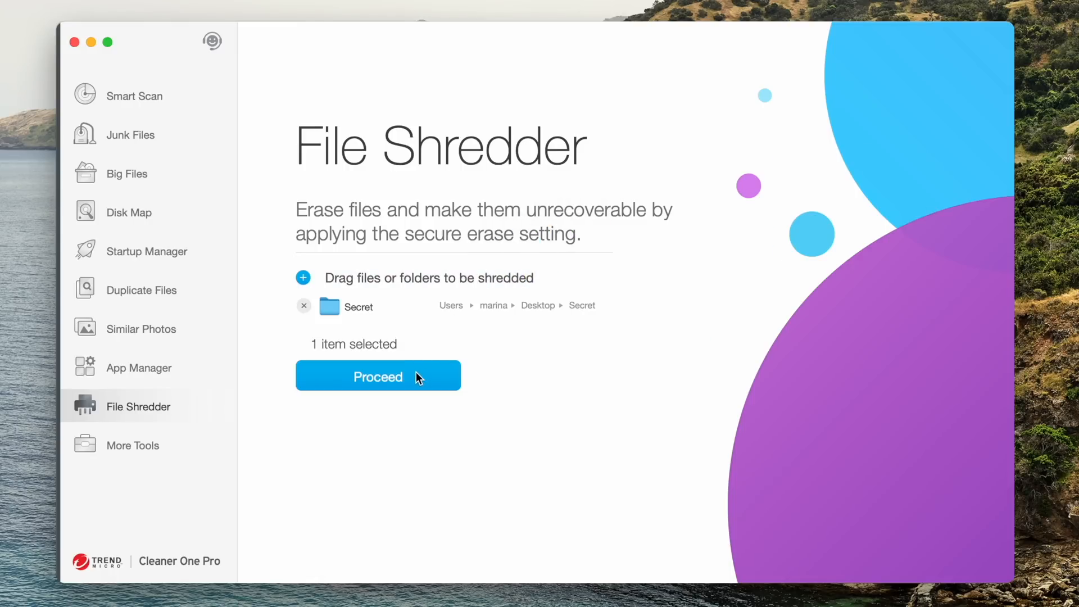
left_click(378, 376)
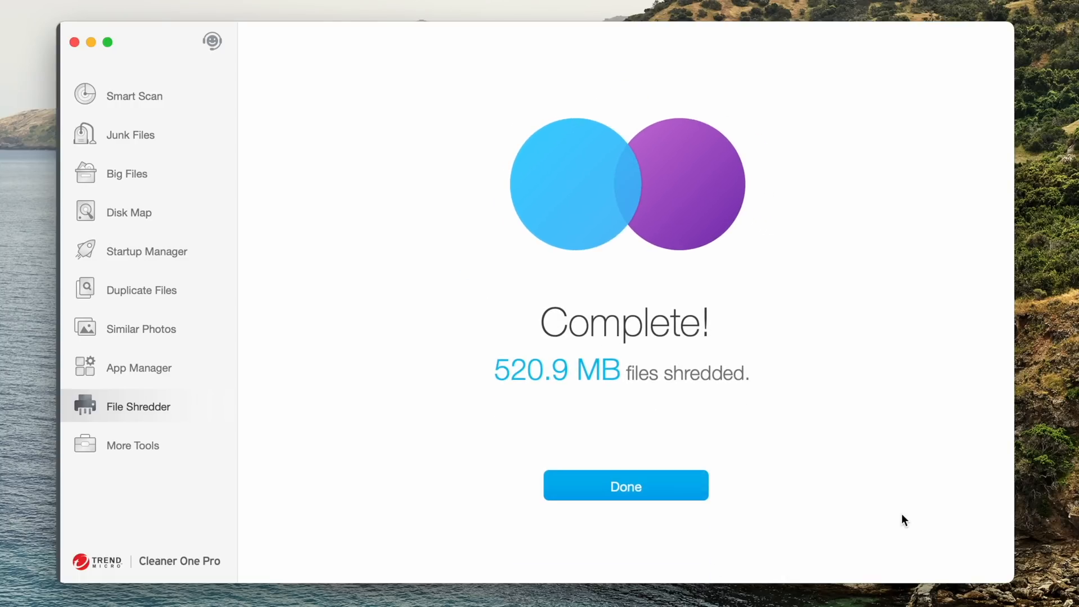
left_click(625, 486)
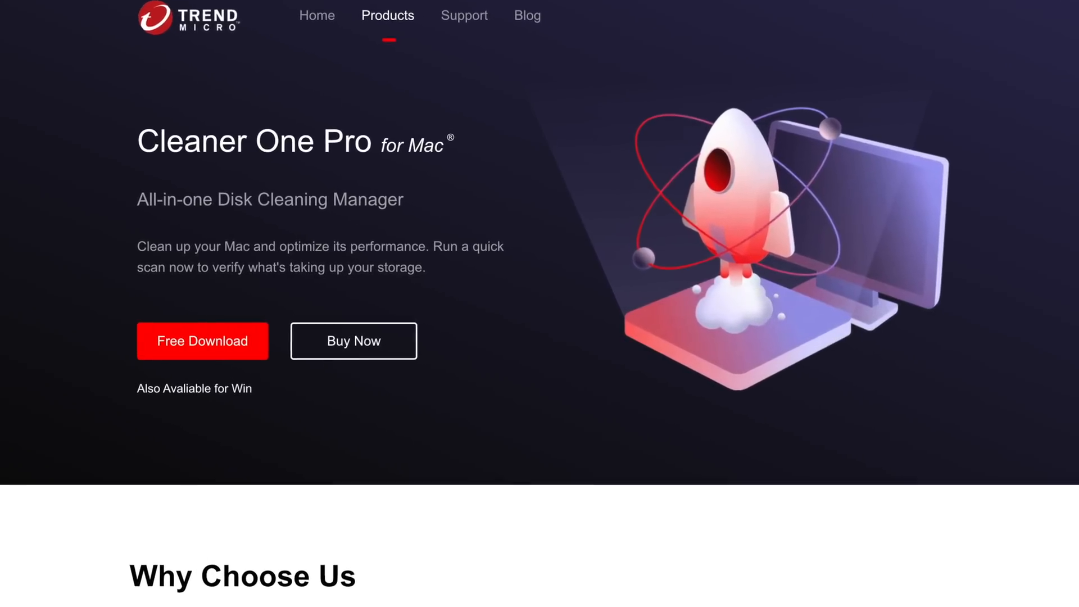
scroll("down", 3)
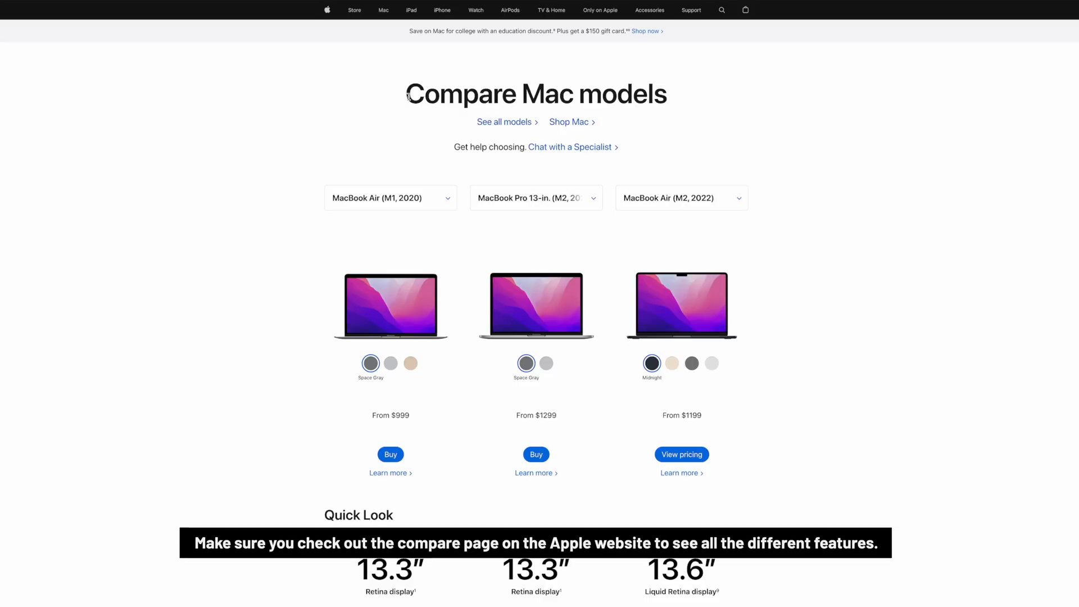
mouse_move(682, 103)
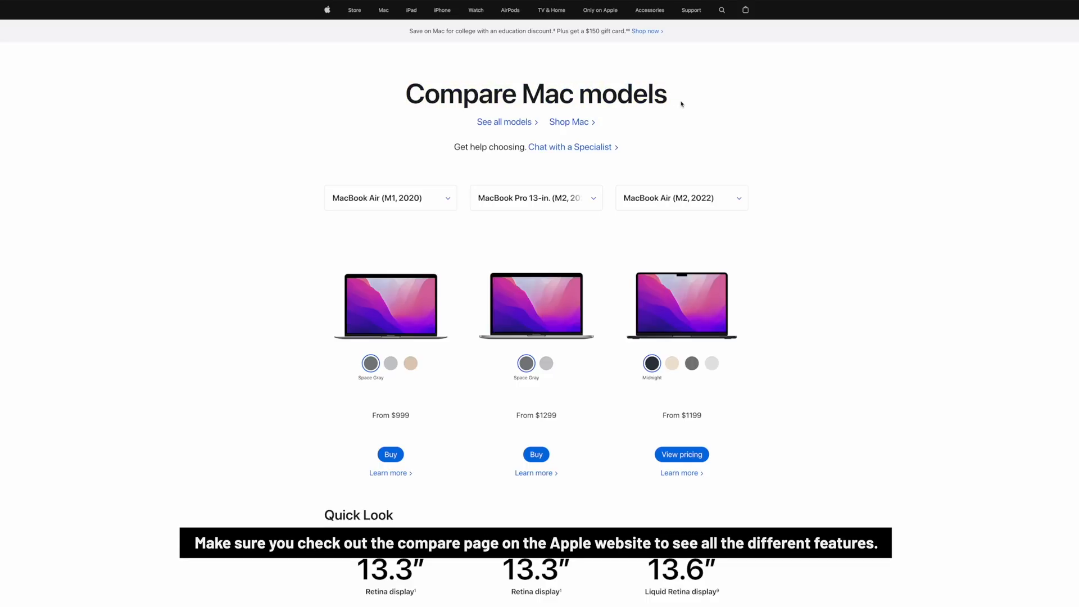
- Scroll the Compare Mac models page down to the GPU, memory, storage and battery rows
scroll("down", 3)
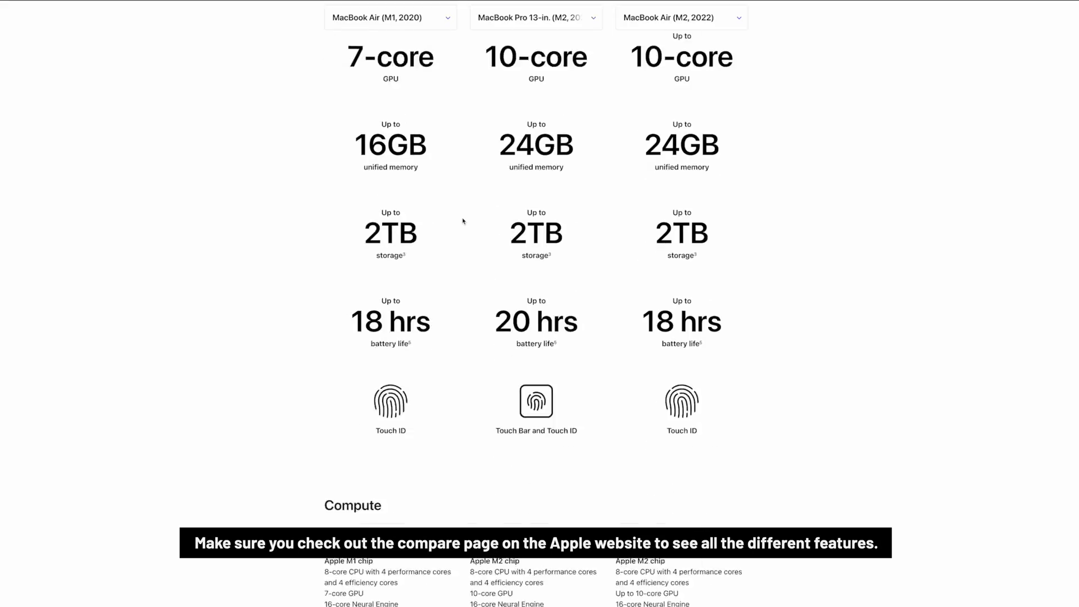
scroll("down", 3)
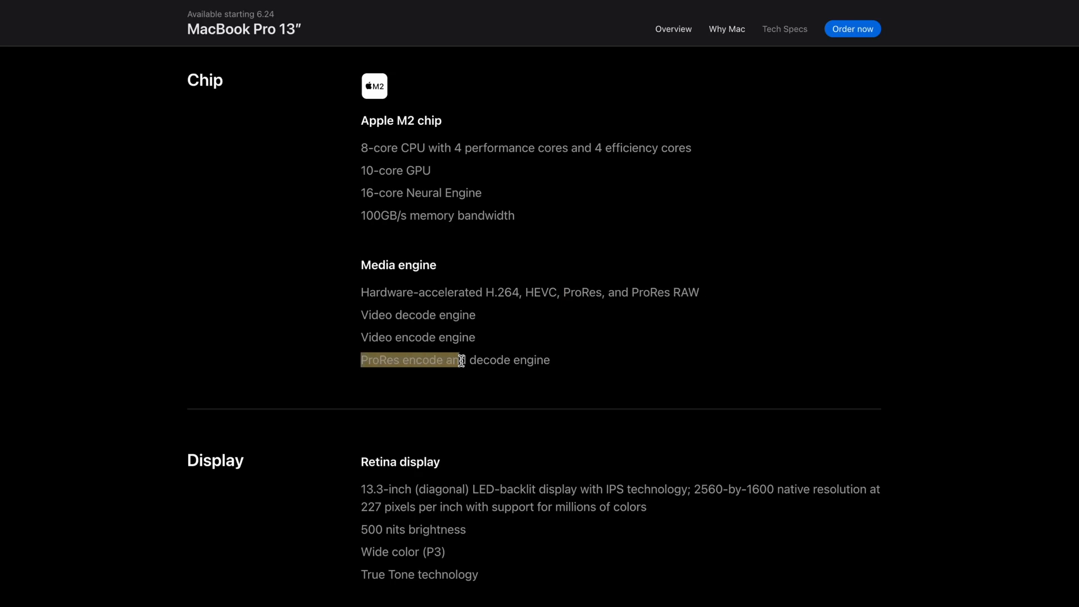
left_click(586, 364)
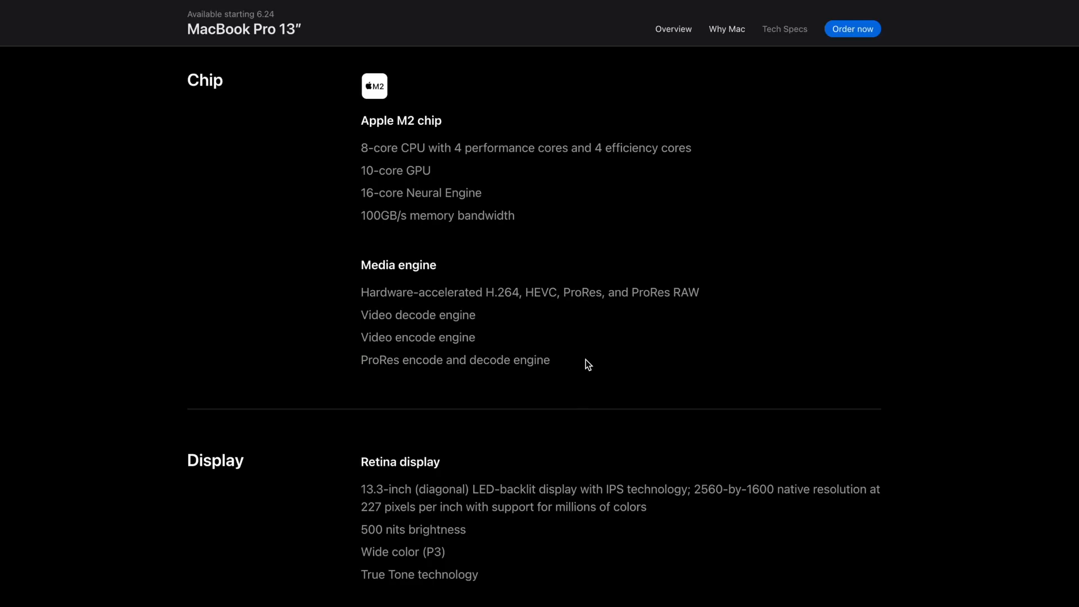